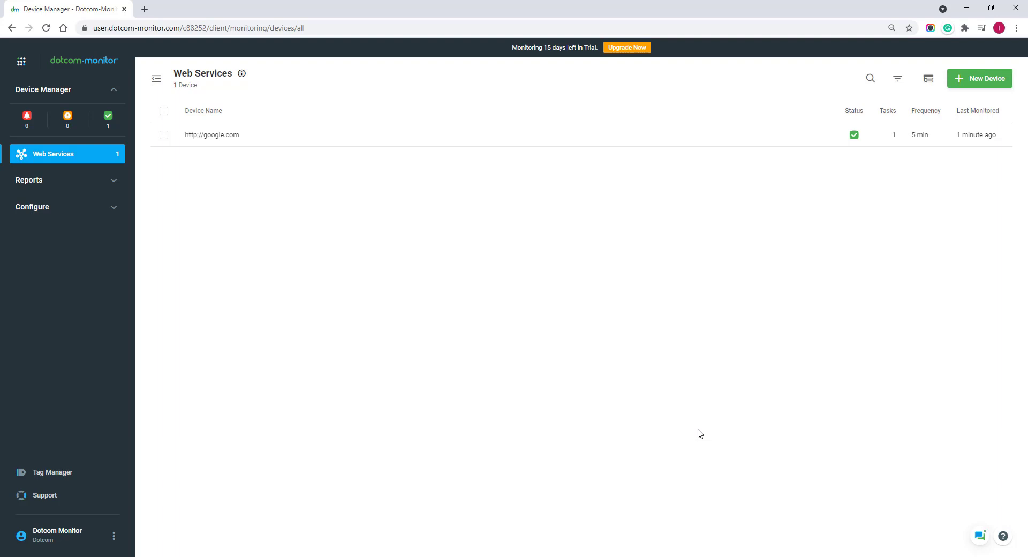
{"action": "mouse_move", "coordinate": [980, 78]}
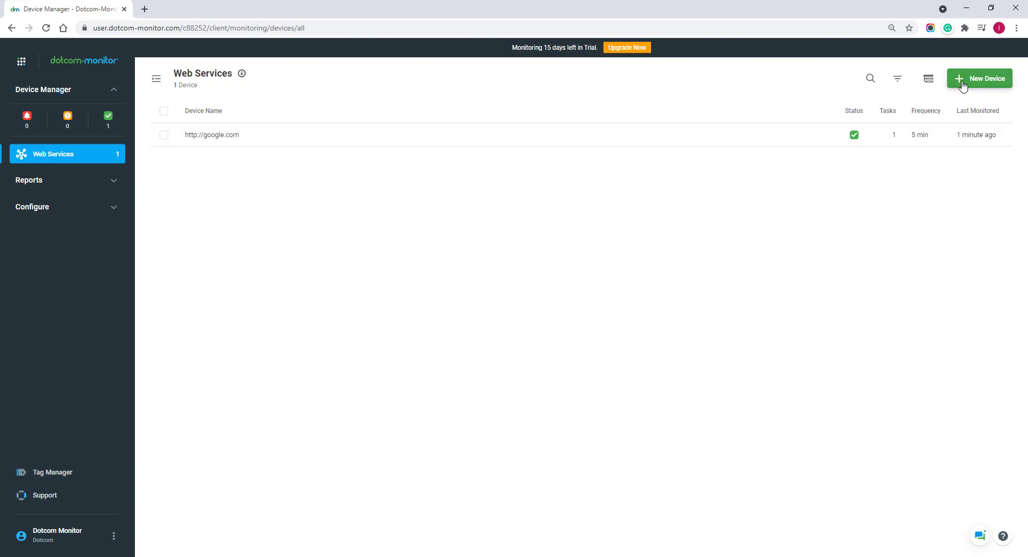
Start a New Device from the Web Services device list to reach the monitoring type chooser
{"action": "left_click", "coordinate": [979, 78]}
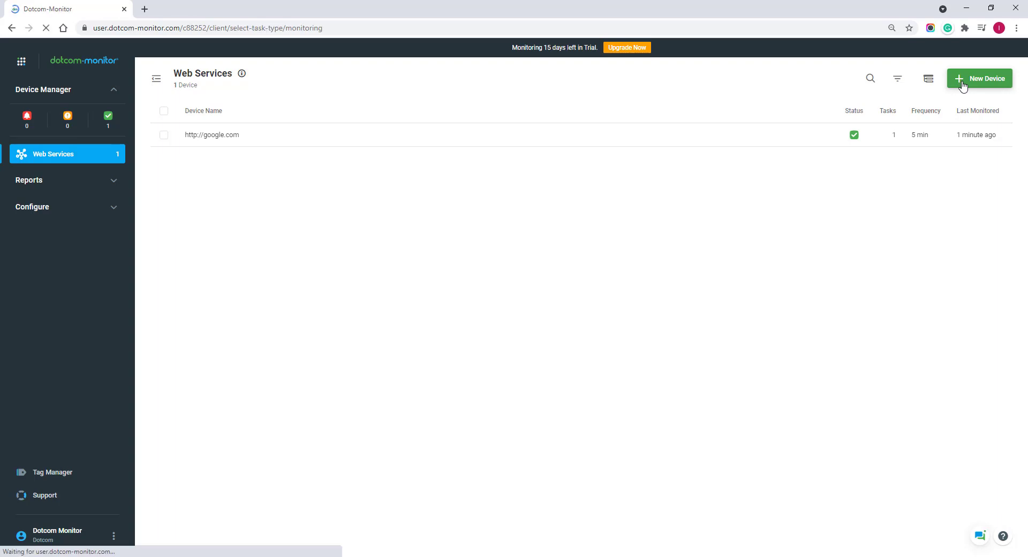
{"action": "left_click", "coordinate": [979, 78]}
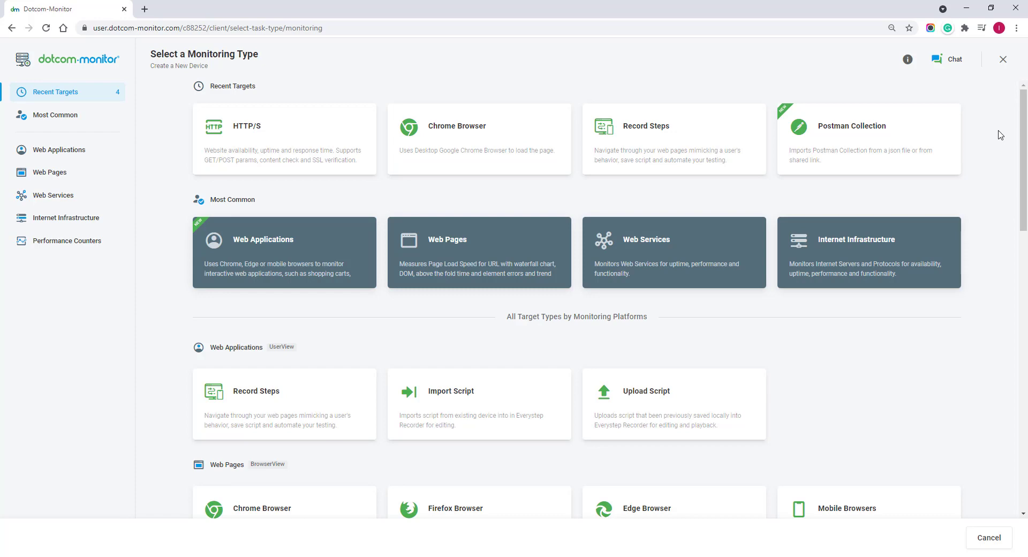
Browse the monitoring types via the sidebar, landing on the Web Pages browser-based options
{"action": "scroll", "scroll_direction": "down", "scroll_amount": 3}
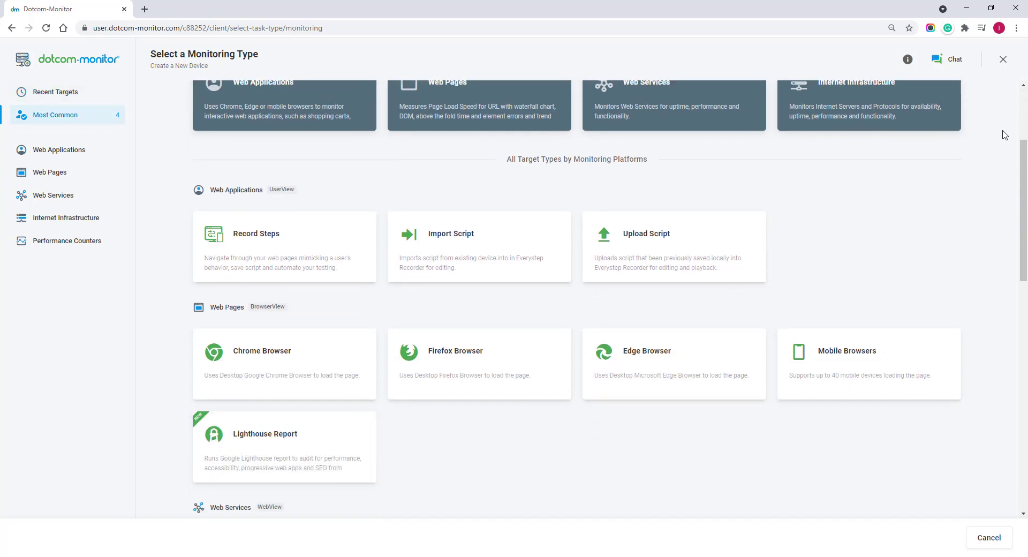
{"action": "left_click", "coordinate": [66, 218]}
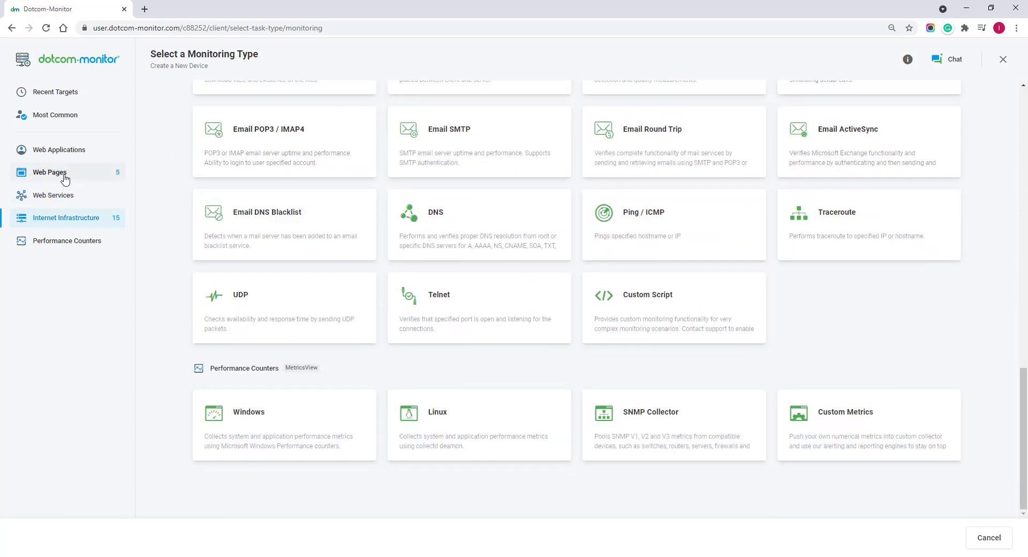
{"action": "left_click", "coordinate": [49, 173]}
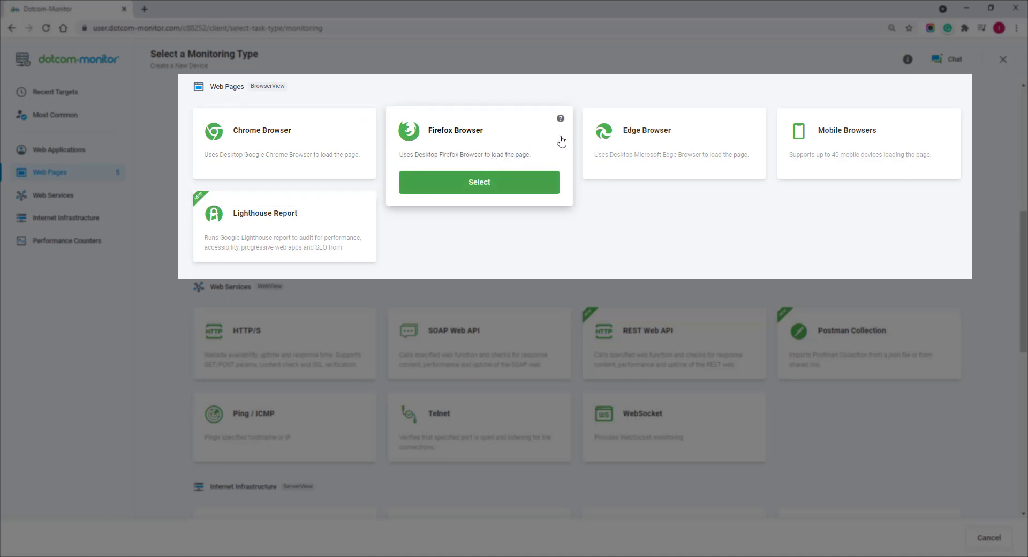
{"action": "mouse_move", "coordinate": [673, 151]}
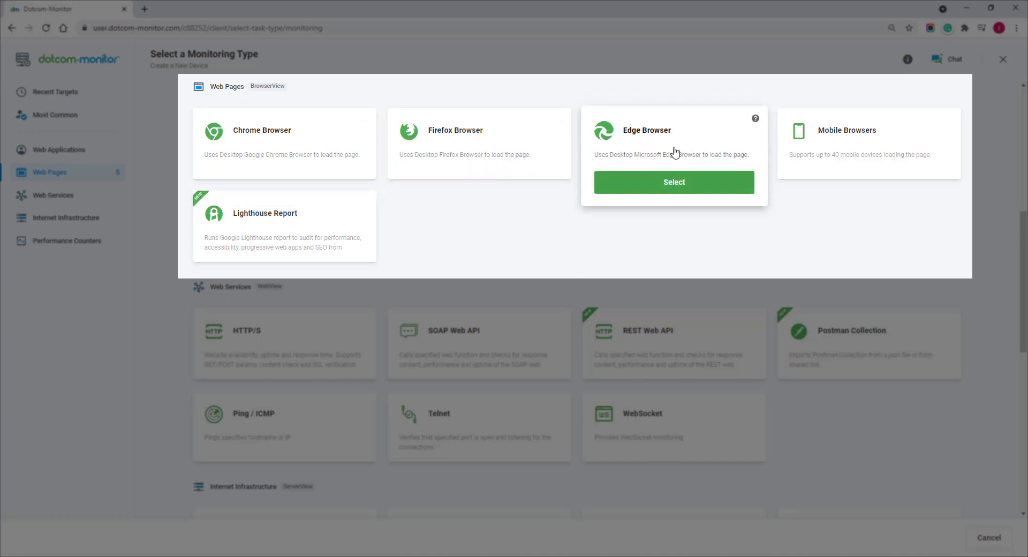
{"action": "mouse_move", "coordinate": [870, 158]}
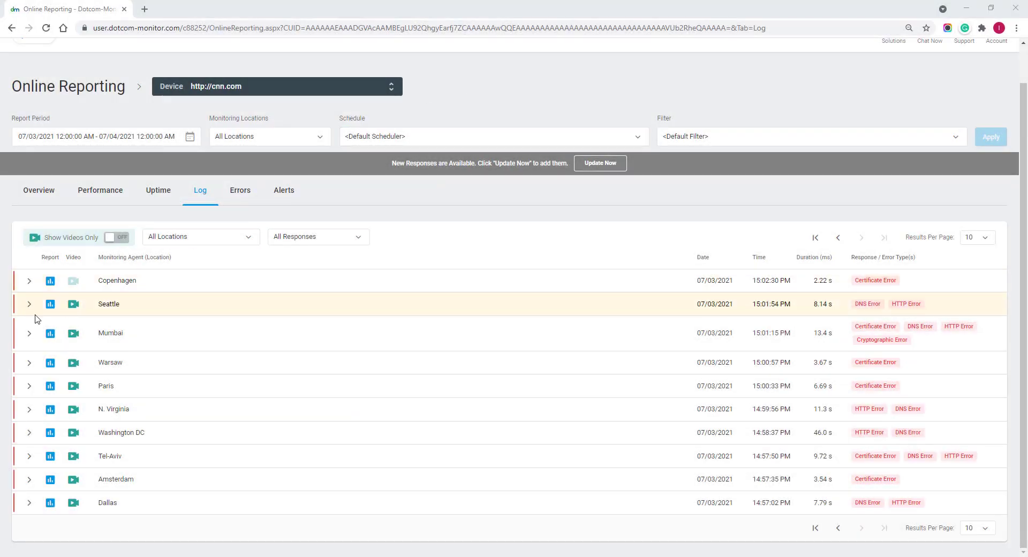
{"action": "left_click", "coordinate": [29, 304]}
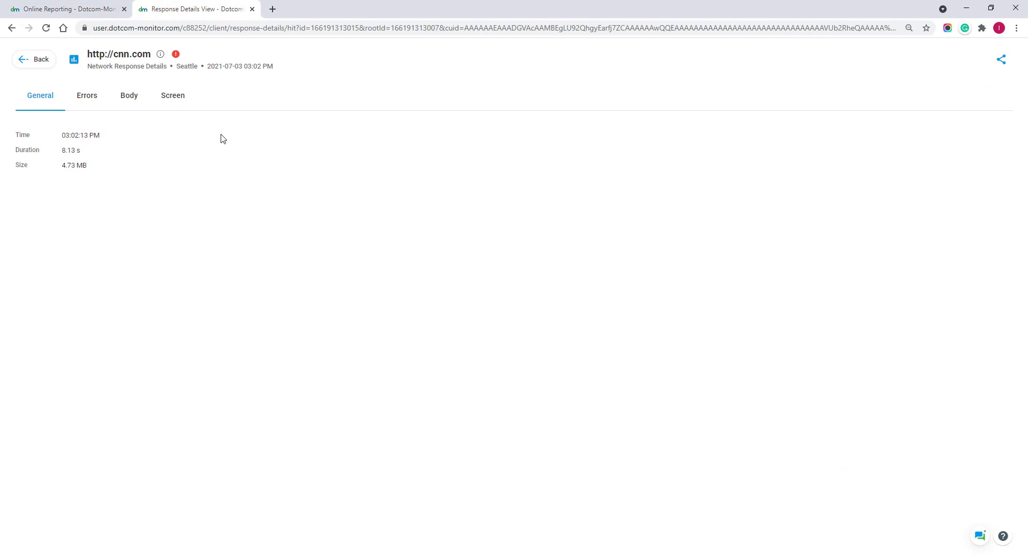
{"action": "left_click", "coordinate": [173, 96]}
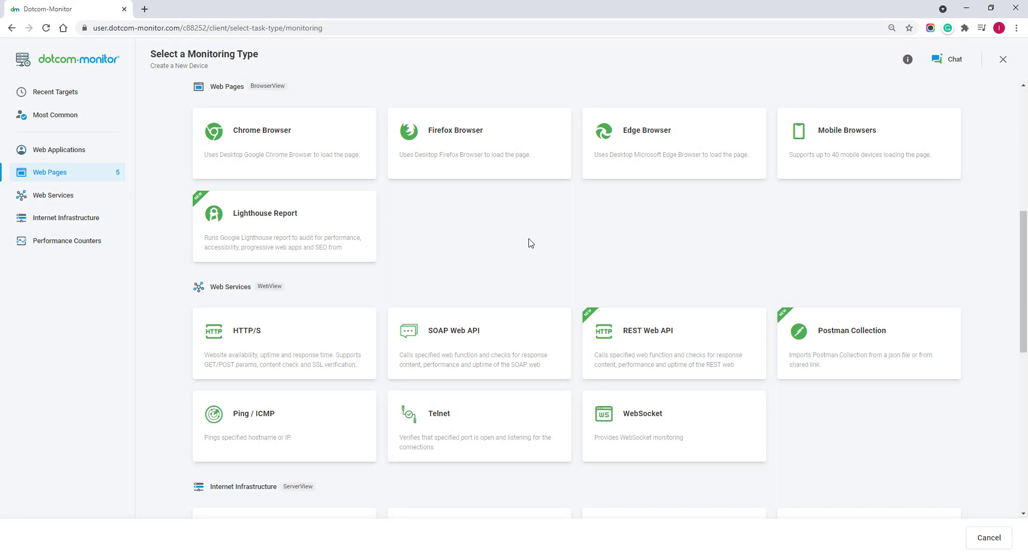
Choose Record Steps under Web Applications to launch the EveryStep Recorder
{"action": "left_click", "coordinate": [54, 114]}
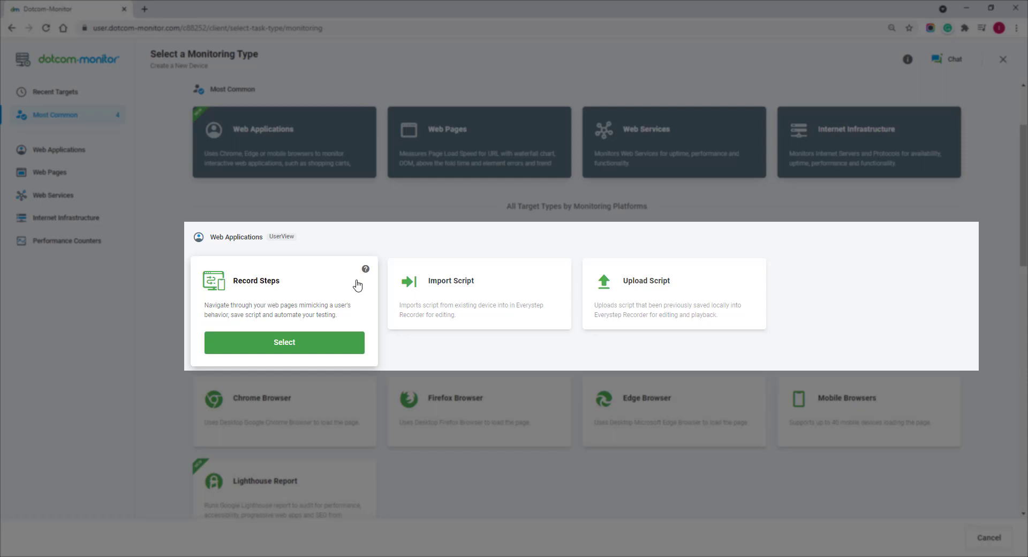
{"action": "left_click", "coordinate": [283, 341]}
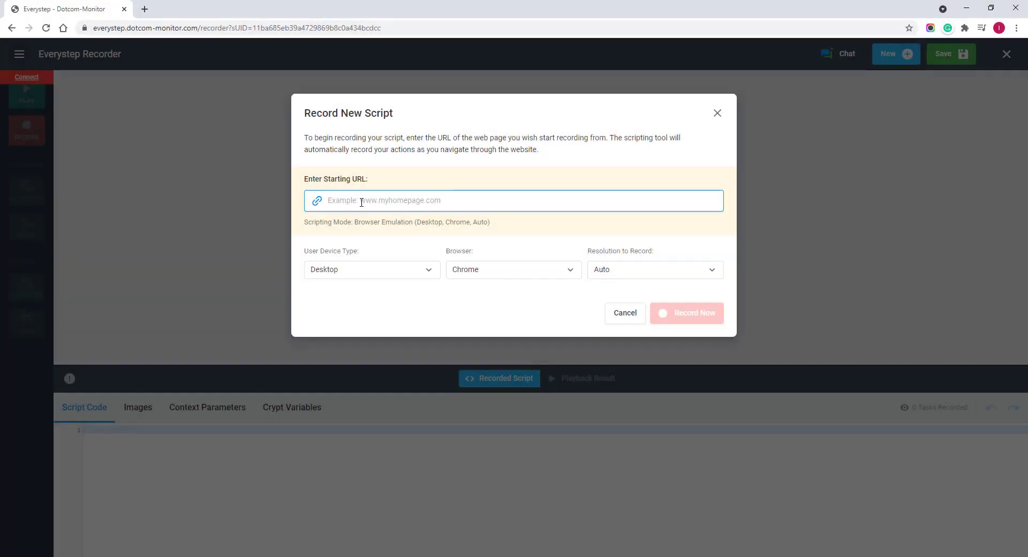
Record browsing Amazon: open the computer speakers page and add them to the cart
{"action": "left_click", "coordinate": [687, 312]}
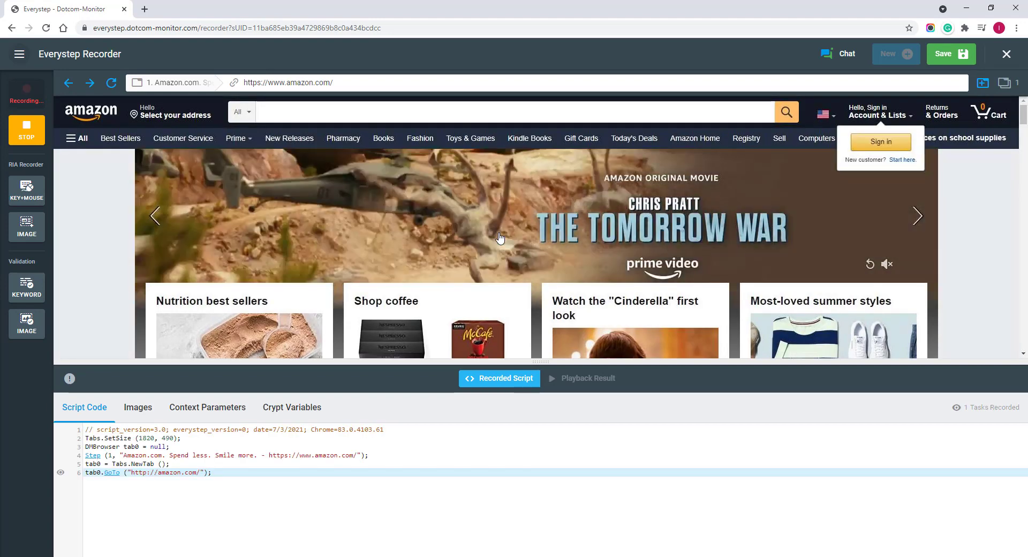
{"action": "scroll", "scroll_direction": "down", "scroll_amount": 3}
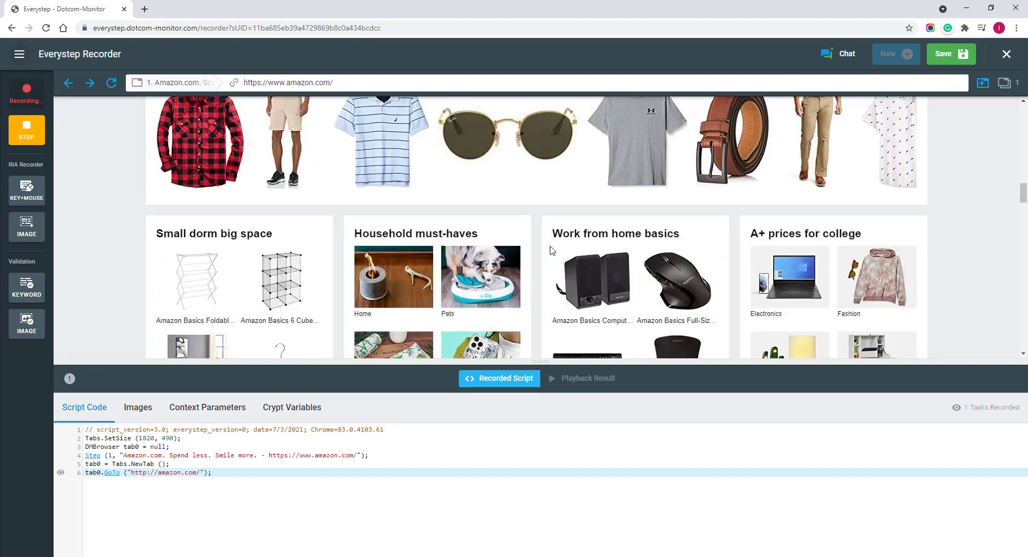
{"action": "left_click", "coordinate": [591, 281]}
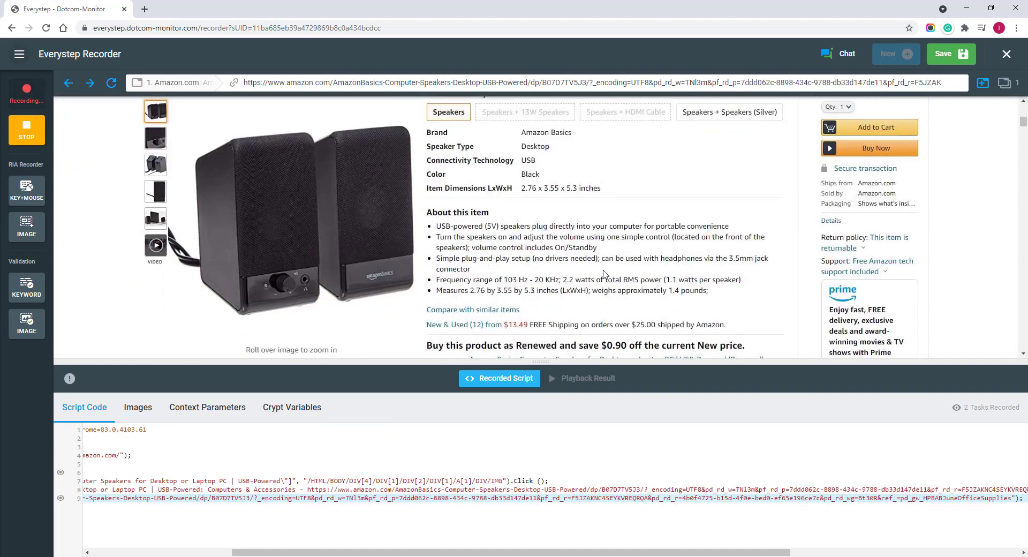
{"action": "left_click", "coordinate": [870, 126]}
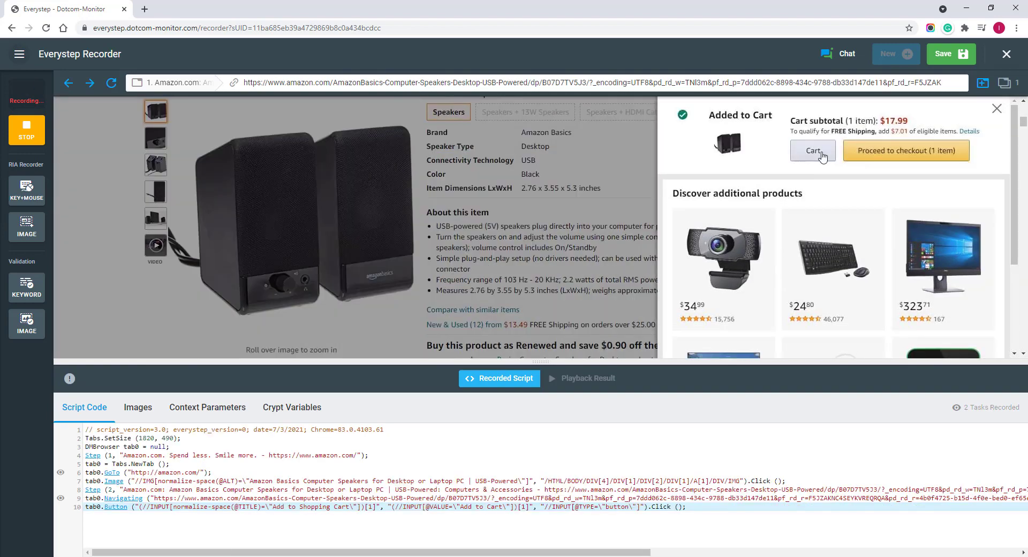
Enter 'example@' on the Amazon sign-in, continue, stop recording, play the script back and close the recorder
{"action": "left_click", "coordinate": [906, 150]}
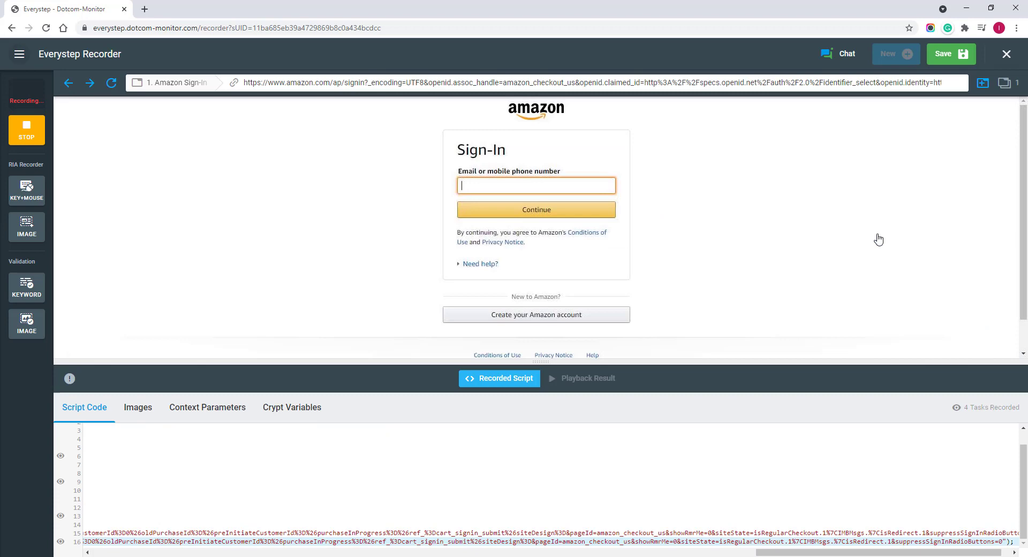
{"action": "type", "text": "example@gmail.com"}
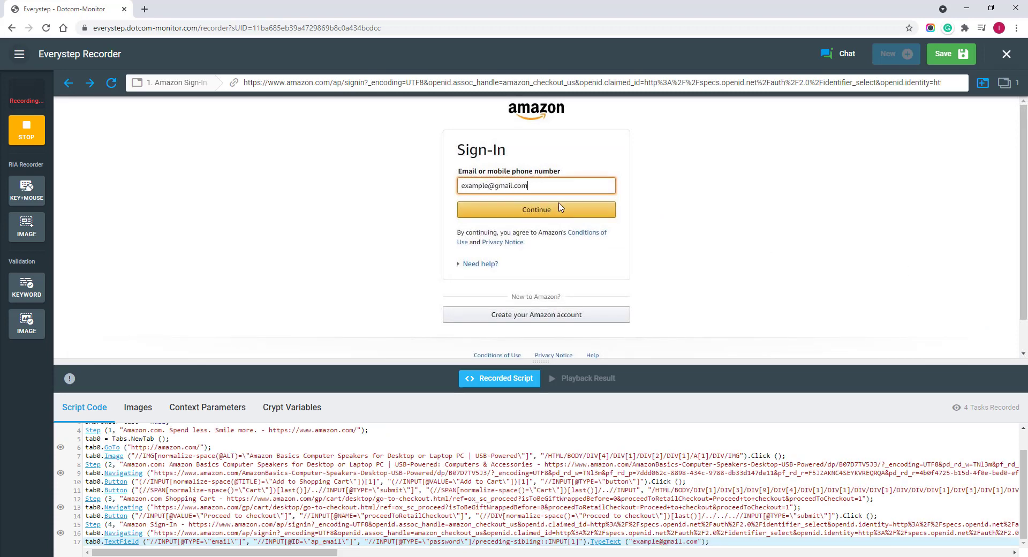
{"action": "left_click", "coordinate": [535, 208]}
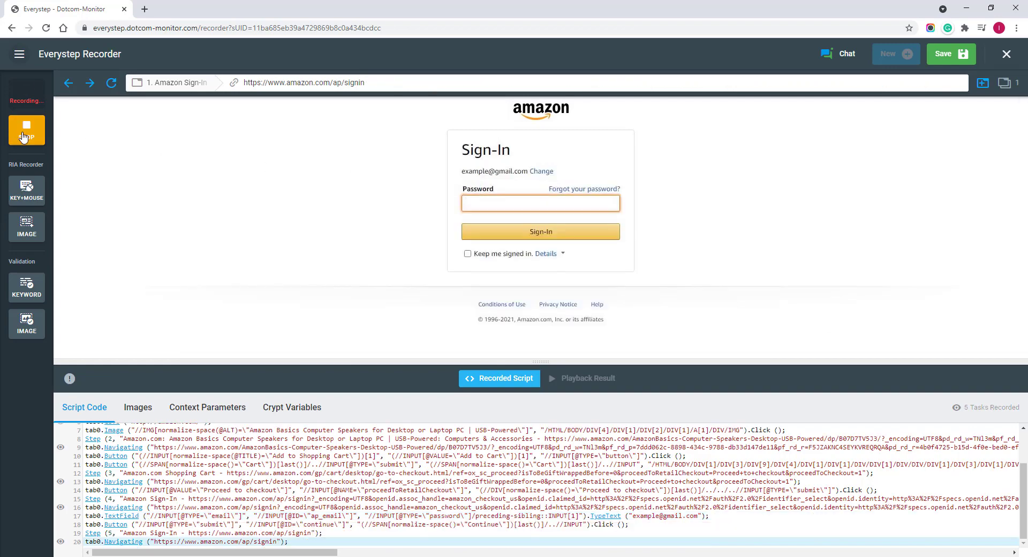
{"action": "left_click", "coordinate": [26, 129]}
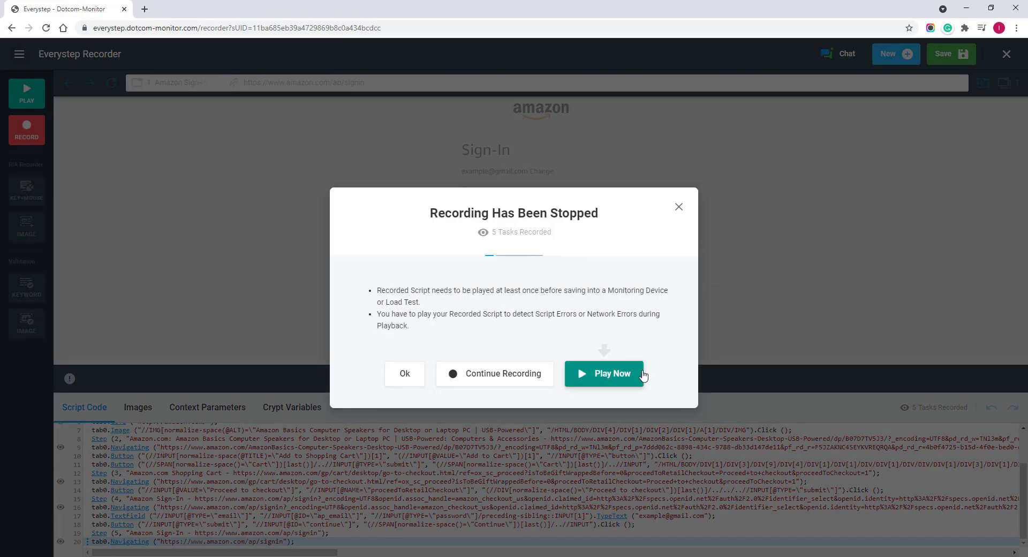
{"action": "left_click", "coordinate": [603, 374]}
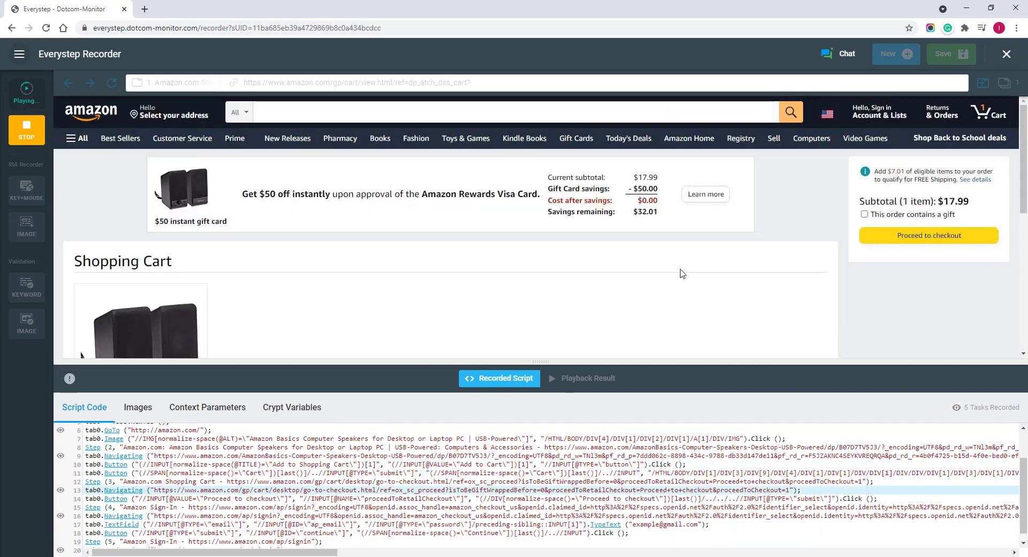
{"action": "left_click", "coordinate": [26, 129]}
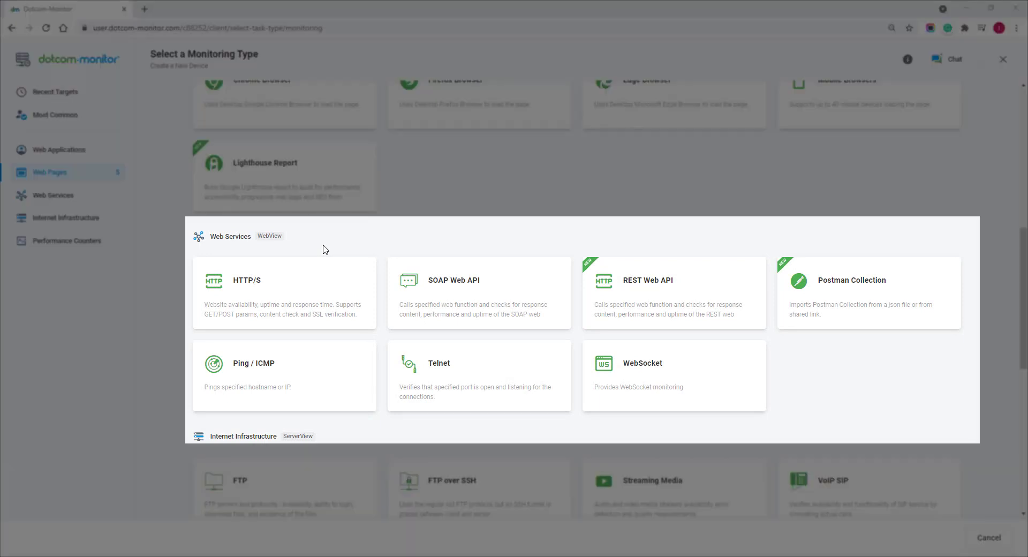
{"action": "mouse_move", "coordinate": [320, 287]}
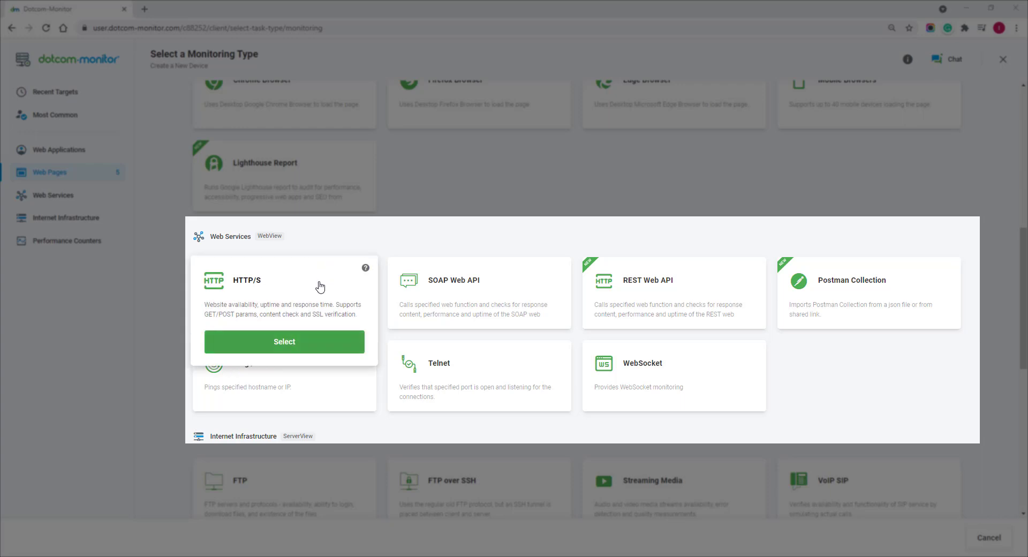
{"action": "mouse_move", "coordinate": [642, 231]}
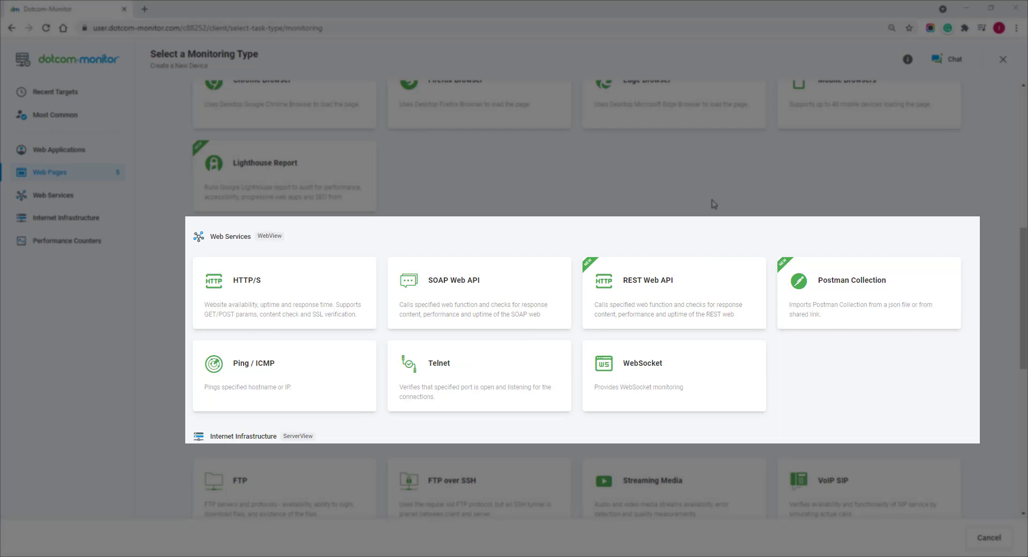
{"action": "mouse_move", "coordinate": [711, 393]}
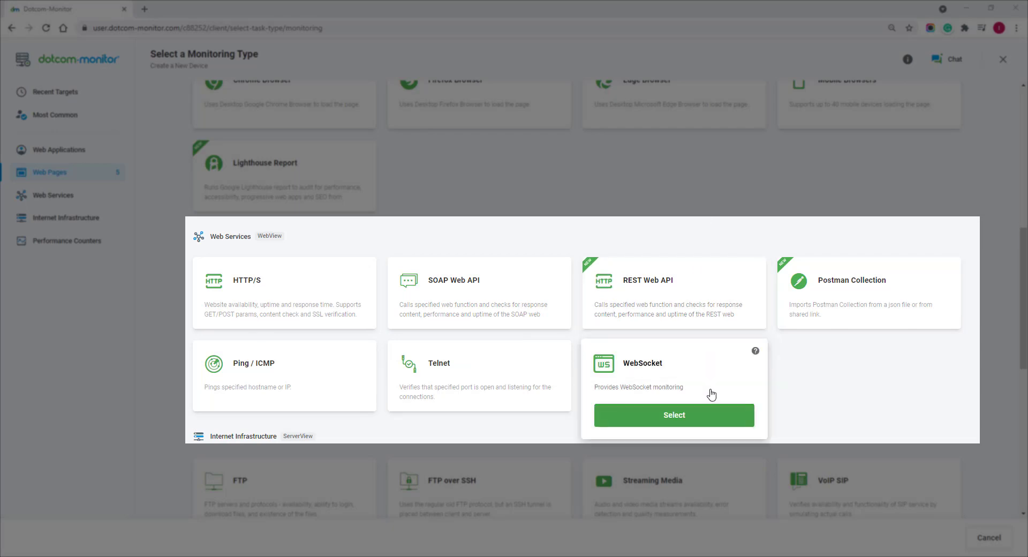
{"action": "mouse_move", "coordinate": [305, 367]}
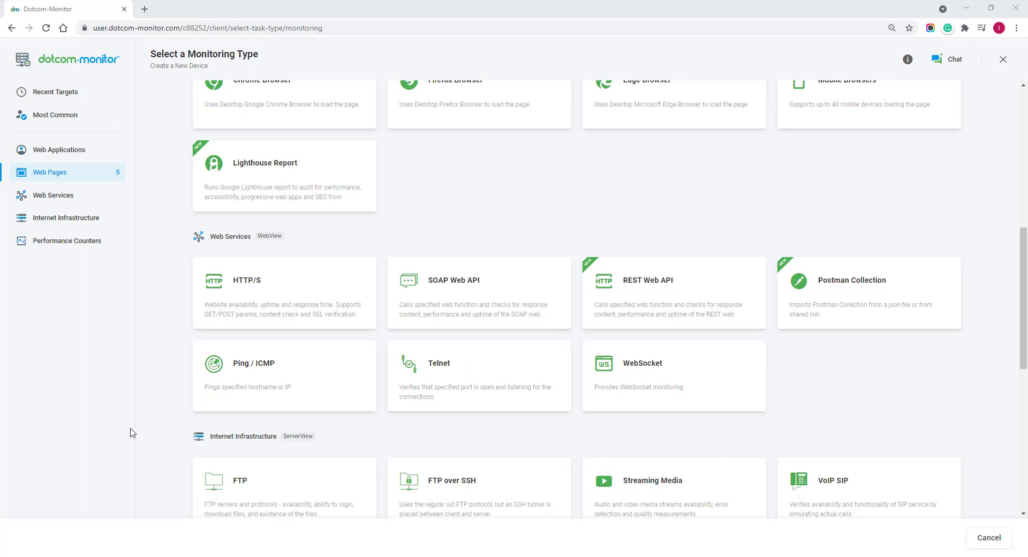
Scroll to the Internet Infrastructure types — FTP, email, DNS, Ping, Traceroute, Custom Script
{"action": "scroll", "scroll_direction": "down", "scroll_amount": 3}
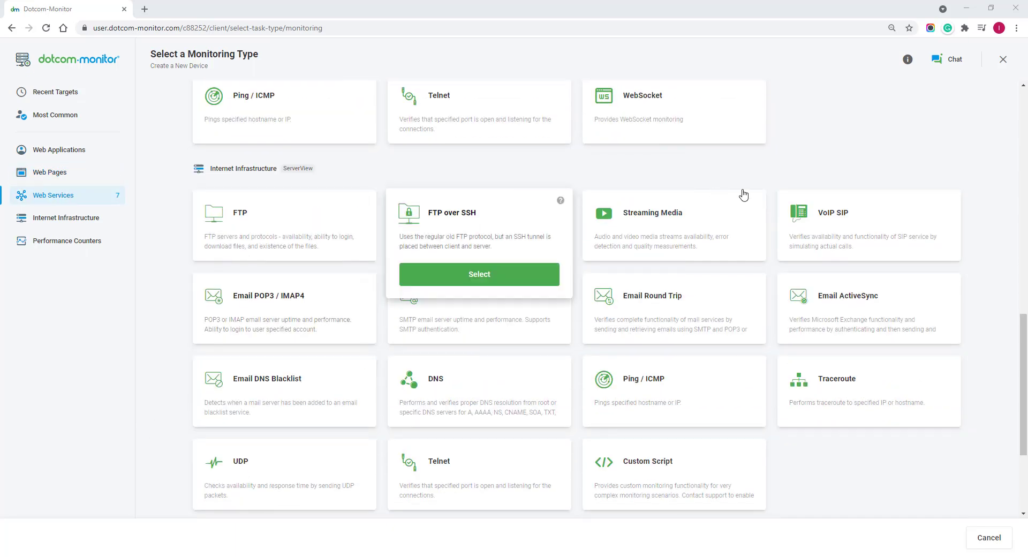
{"action": "mouse_move", "coordinate": [833, 238]}
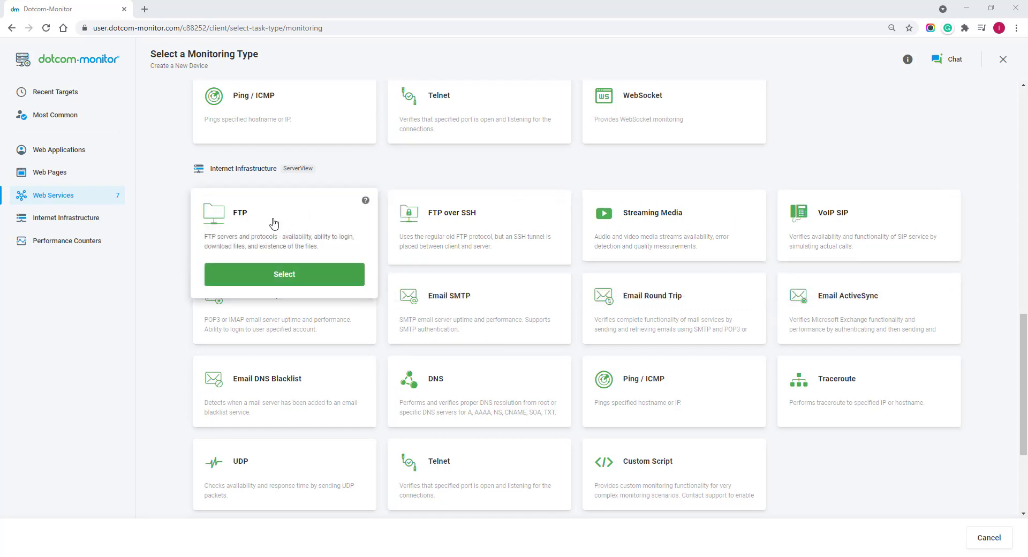
{"action": "mouse_move", "coordinate": [438, 169]}
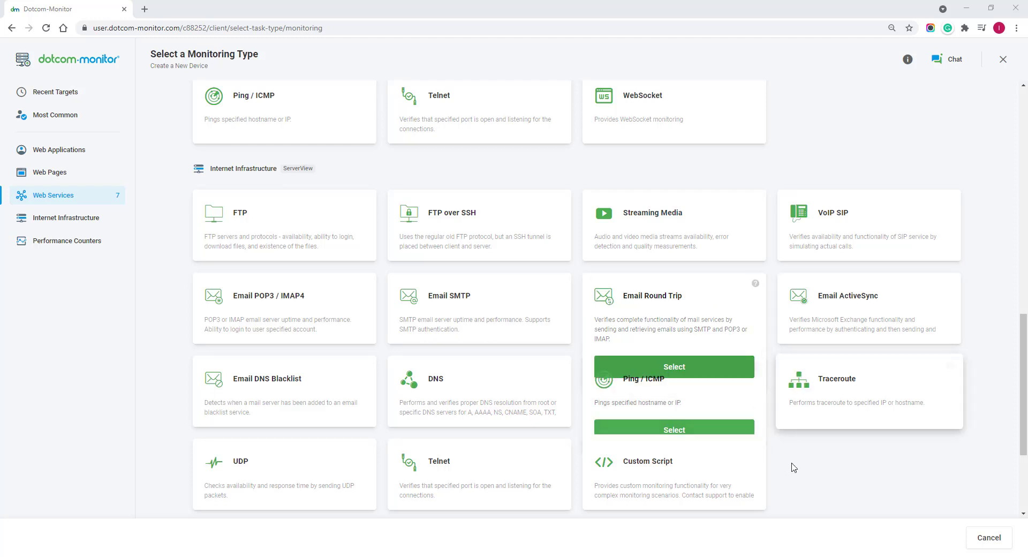
{"action": "scroll", "scroll_direction": "down", "scroll_amount": 3}
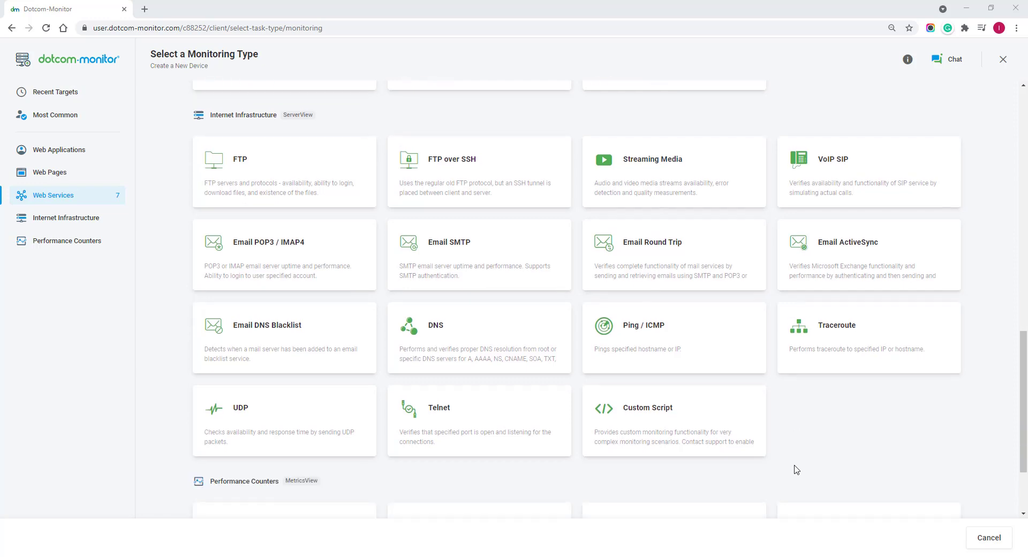
Scroll to the Performance Counters types — Windows, Linux, SNMP Collector and Custom Metrics
{"action": "scroll", "scroll_direction": "down", "scroll_amount": 3}
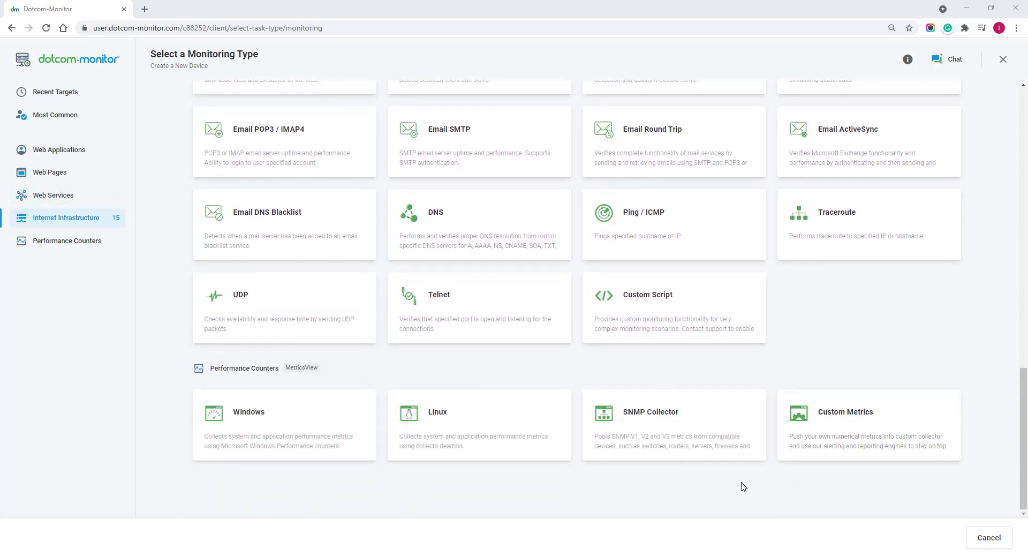
{"action": "mouse_move", "coordinate": [328, 488]}
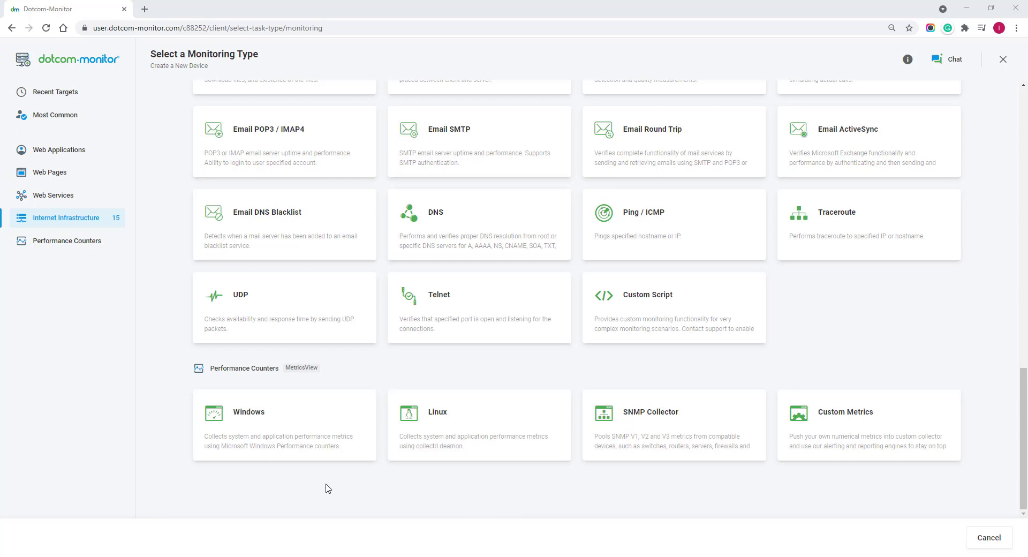